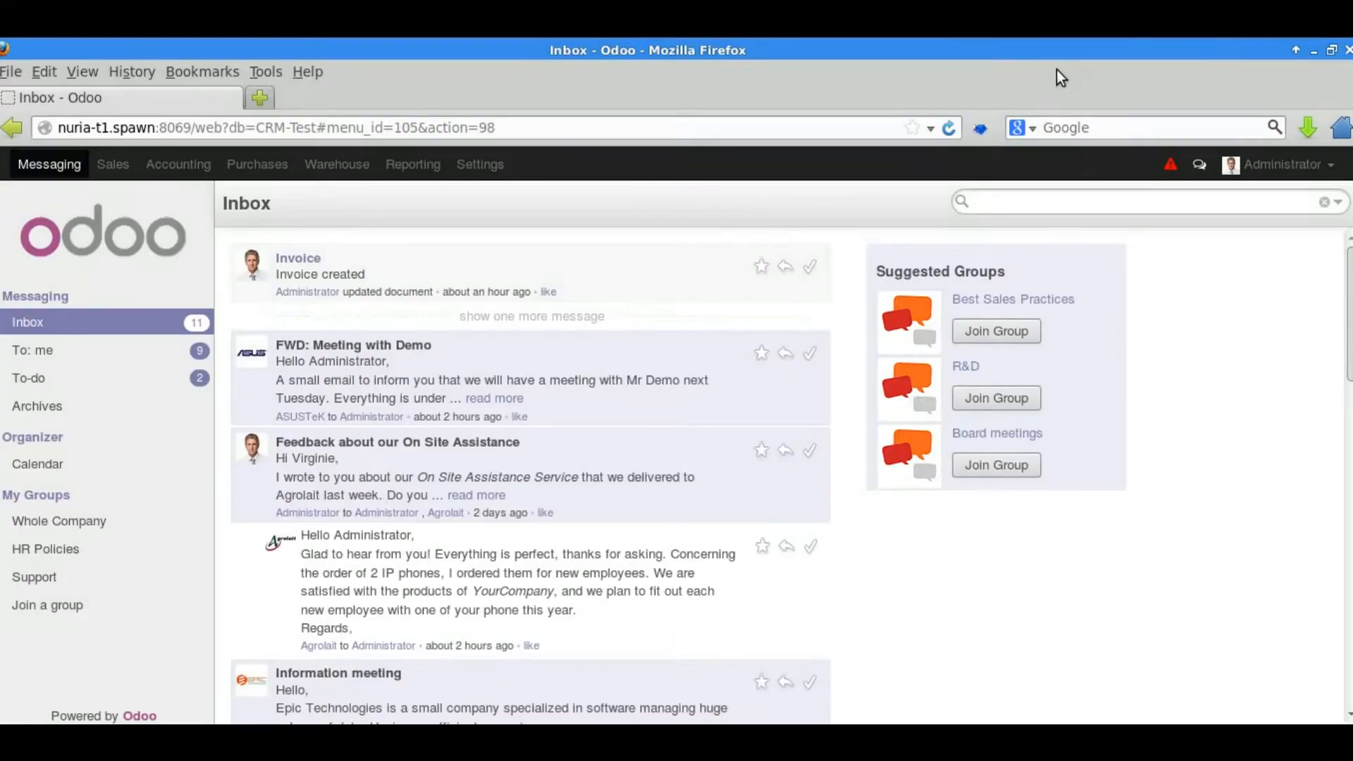
- Go to the Sales area and show the Sales Orders list of three existing orders
{"action": "left_click", "coordinate": [112, 164]}
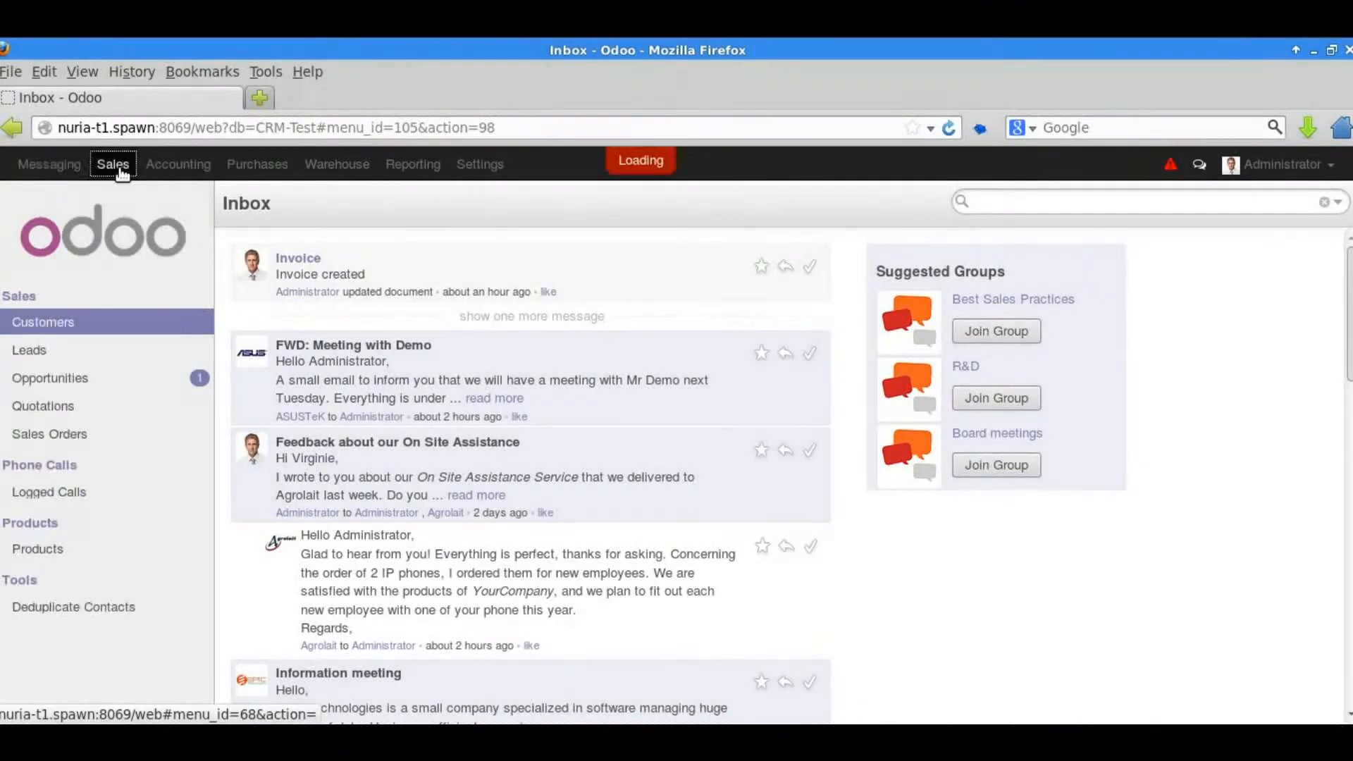
{"action": "left_click", "coordinate": [43, 322]}
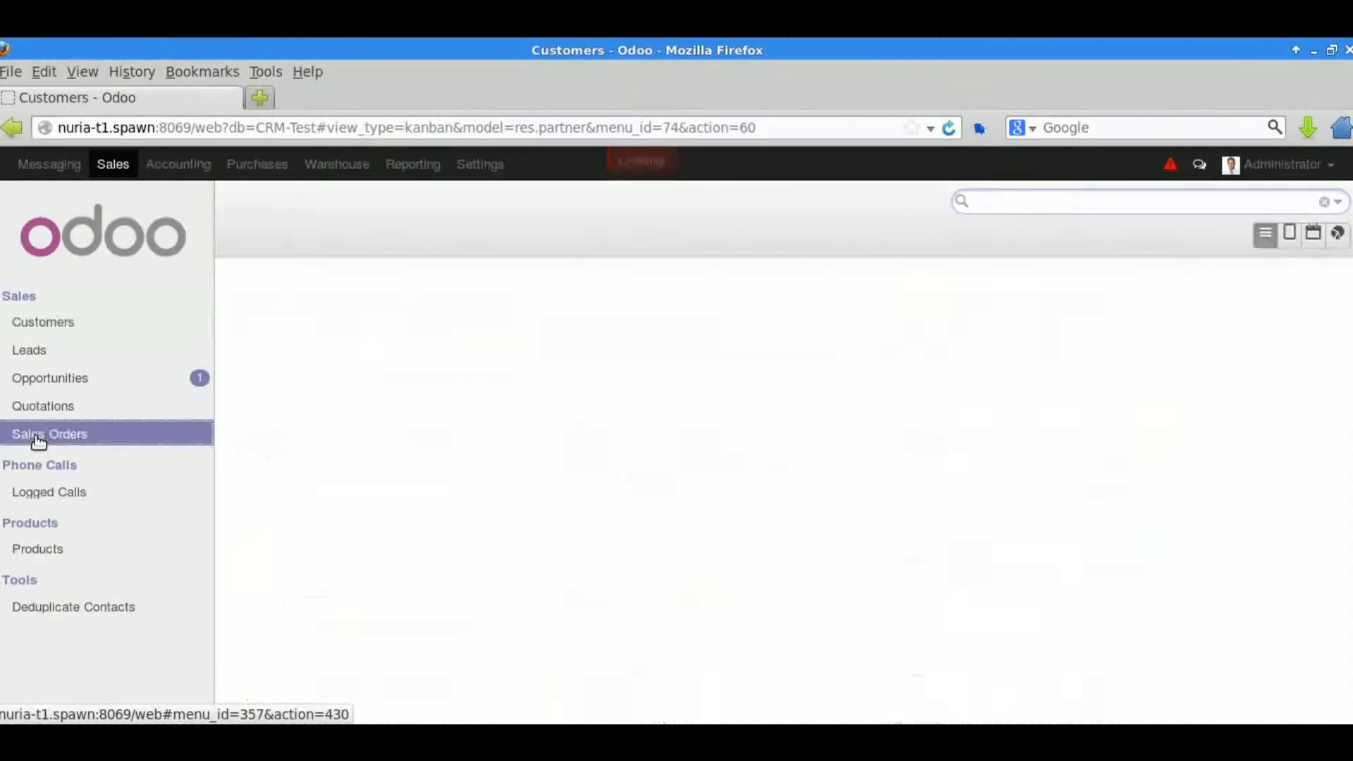
{"action": "left_click", "coordinate": [49, 434]}
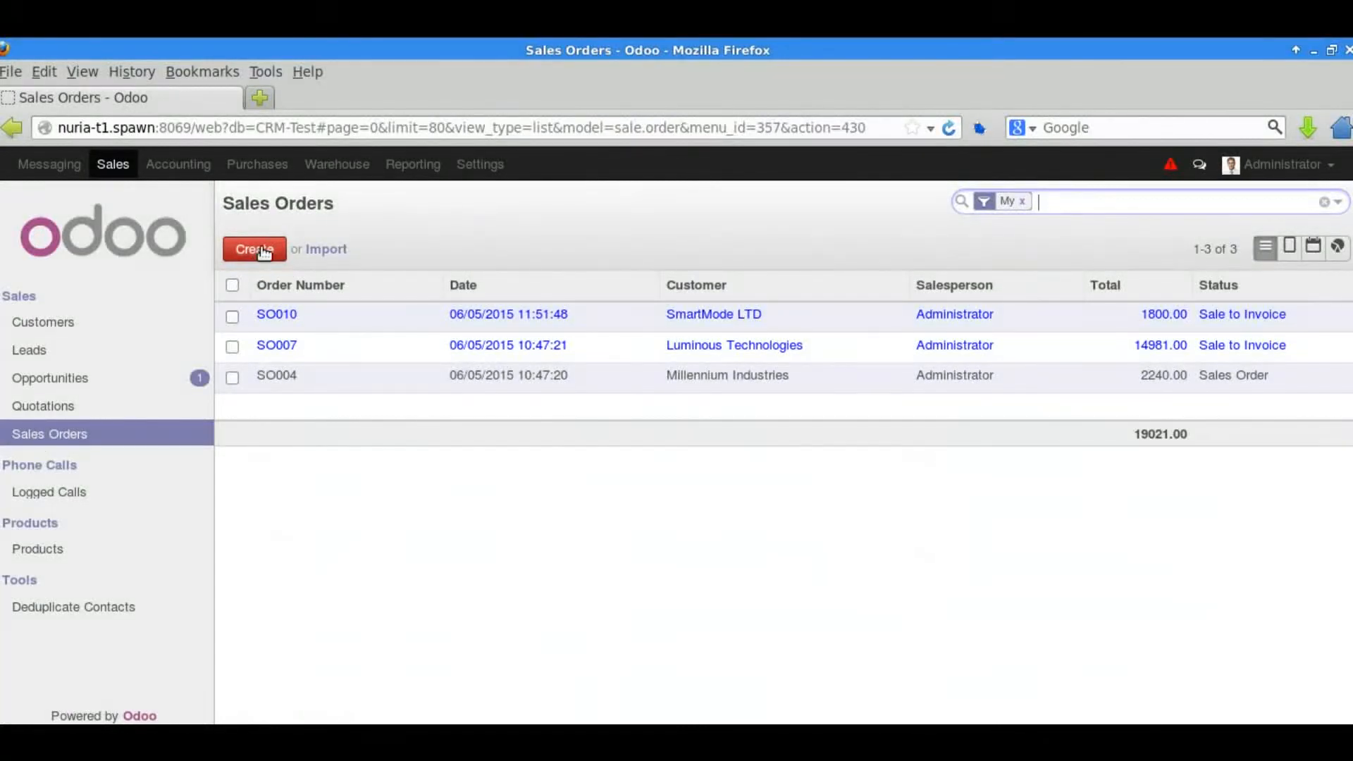
- Create a quotation for Bank Wealthy and sons, Charlie Bernard, with reference 'Charlie's Reward'
{"action": "left_click", "coordinate": [253, 249]}
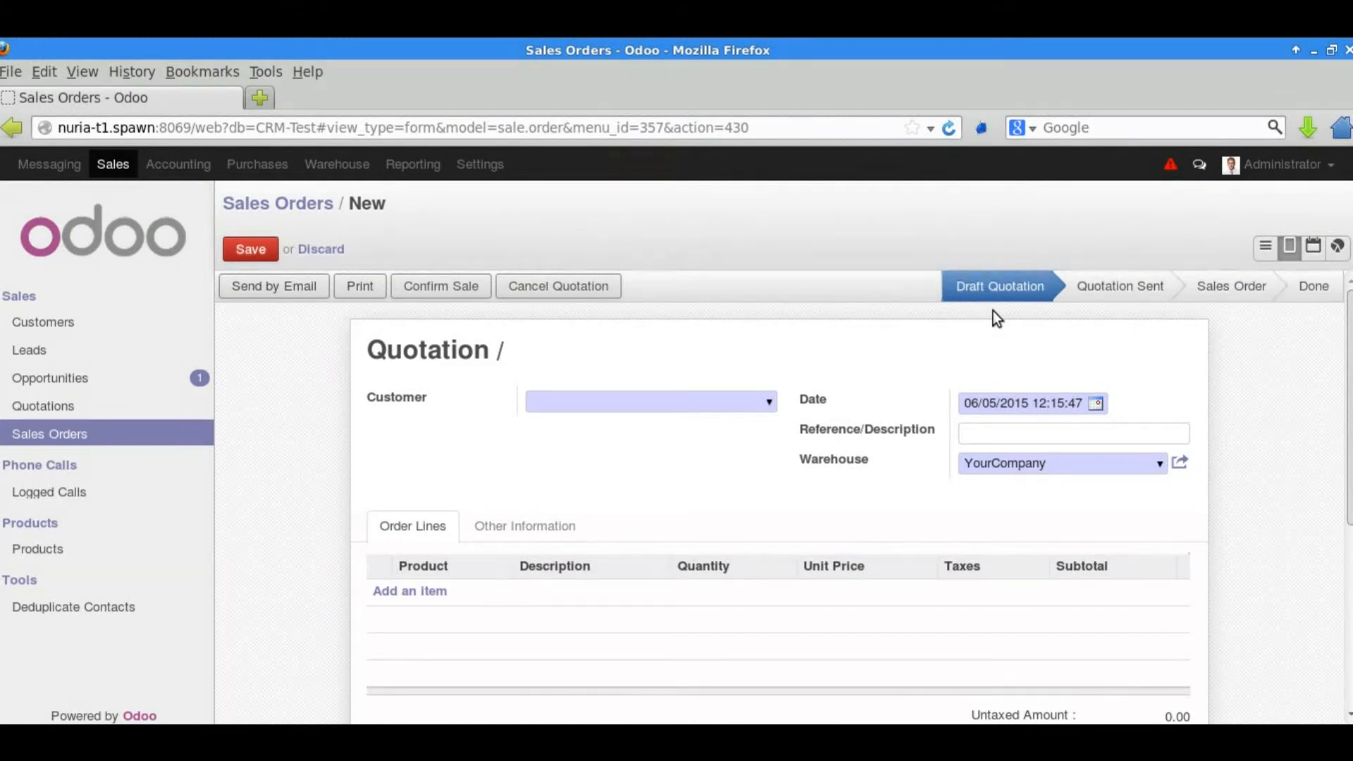
{"action": "left_click", "coordinate": [647, 399]}
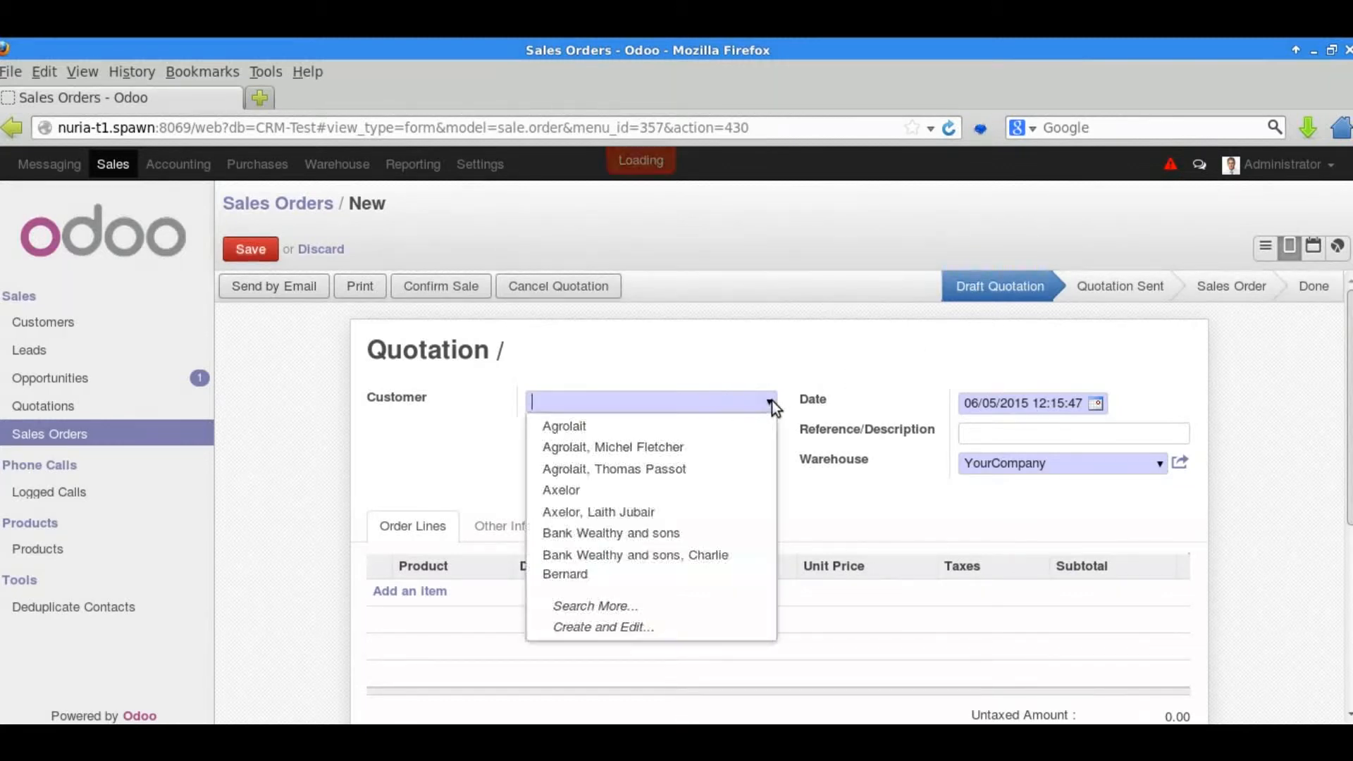
{"action": "left_click", "coordinate": [634, 555]}
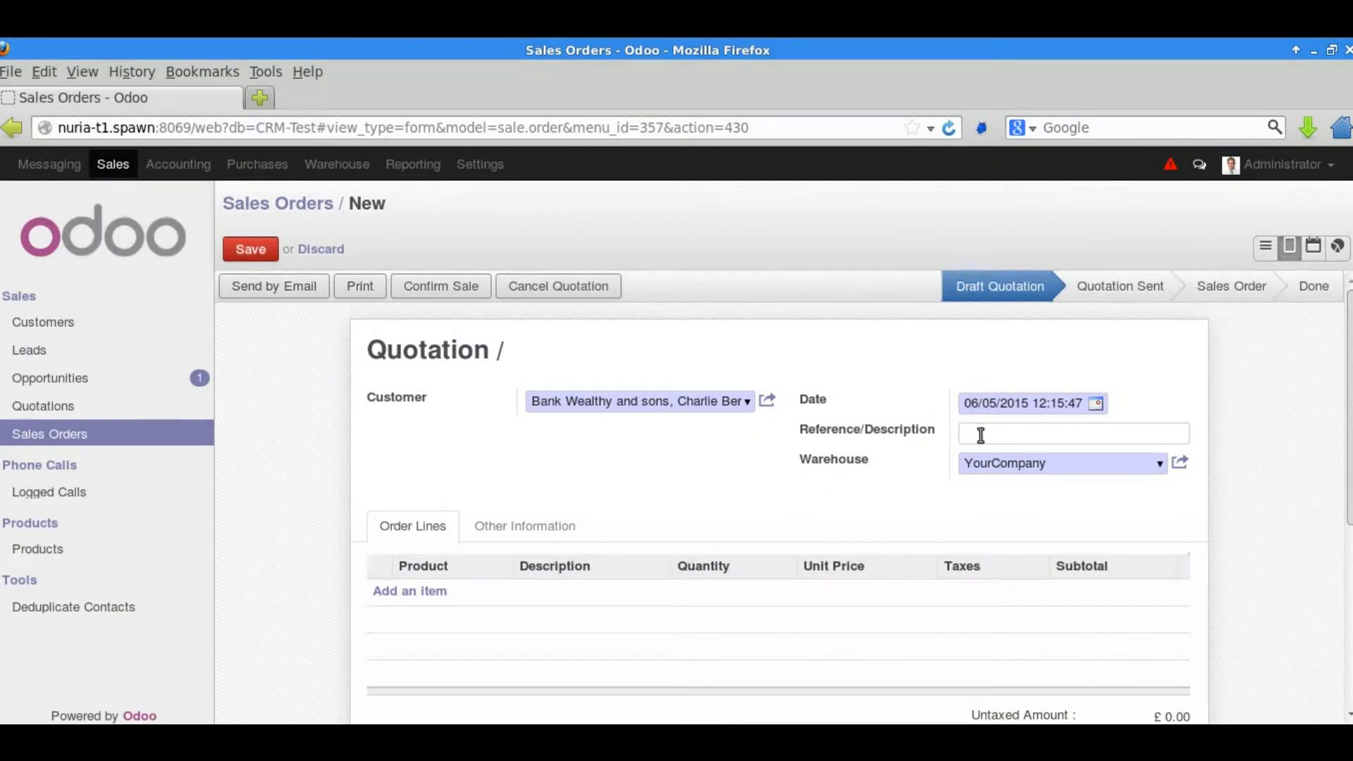
{"action": "type", "text": "Charlie's Reward"}
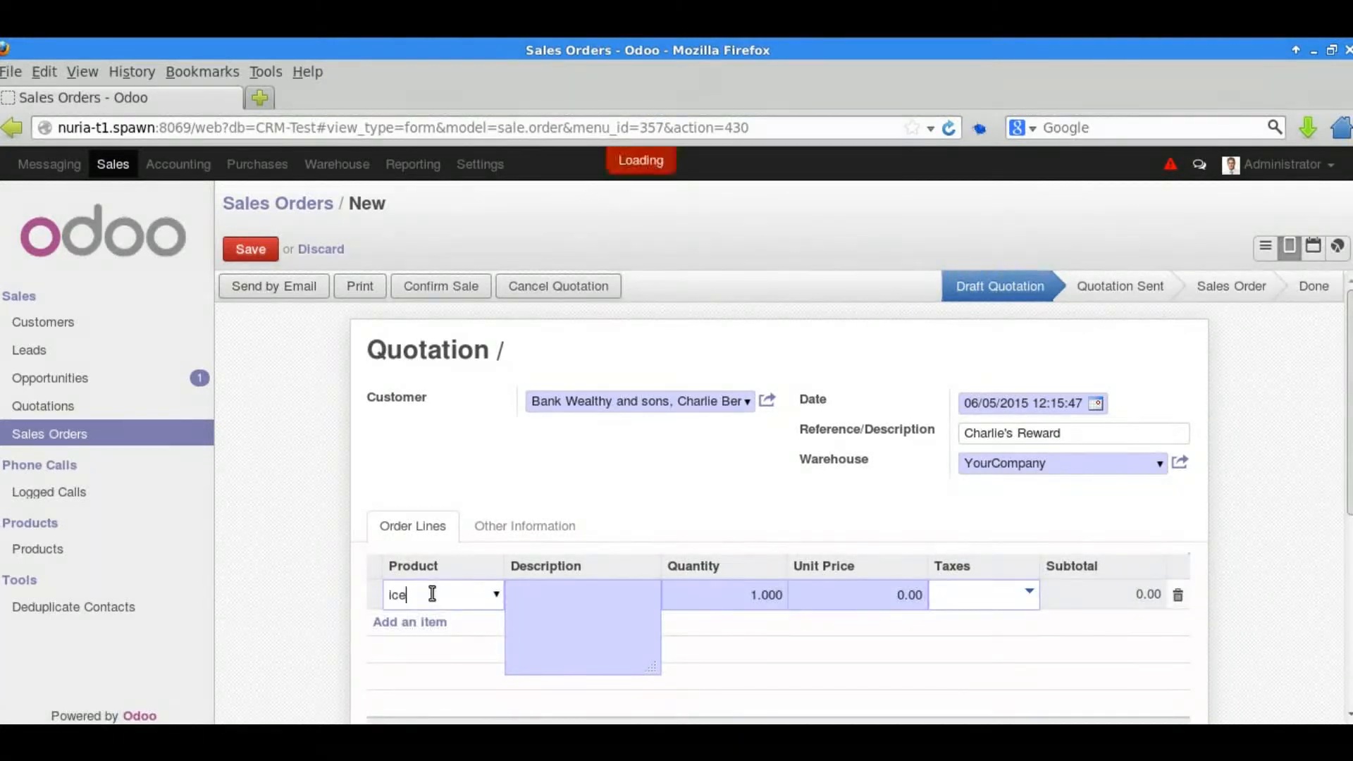
- Add an [ICE-CREAM] Ice Cream line priced 100.00 with tax ST11
{"action": "type", "text": "ice"}
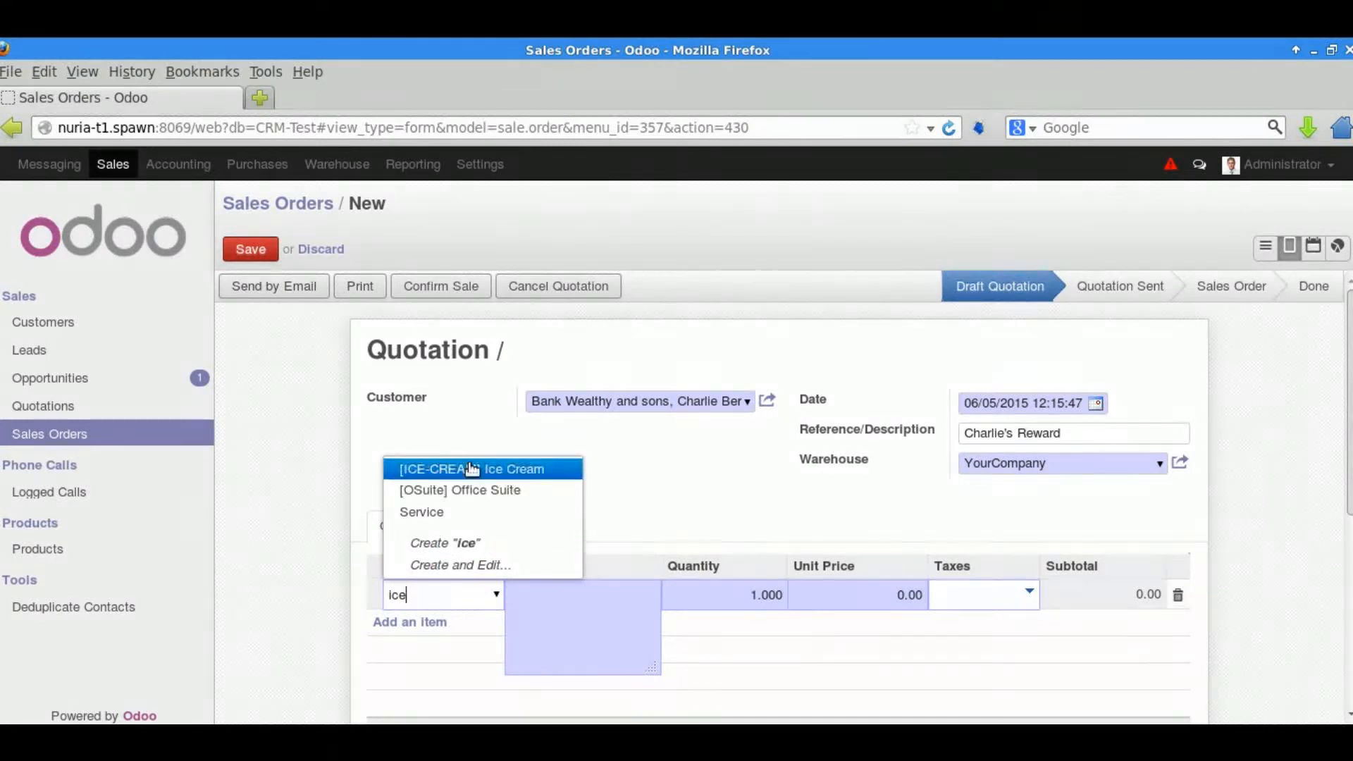
{"action": "left_click", "coordinate": [481, 469]}
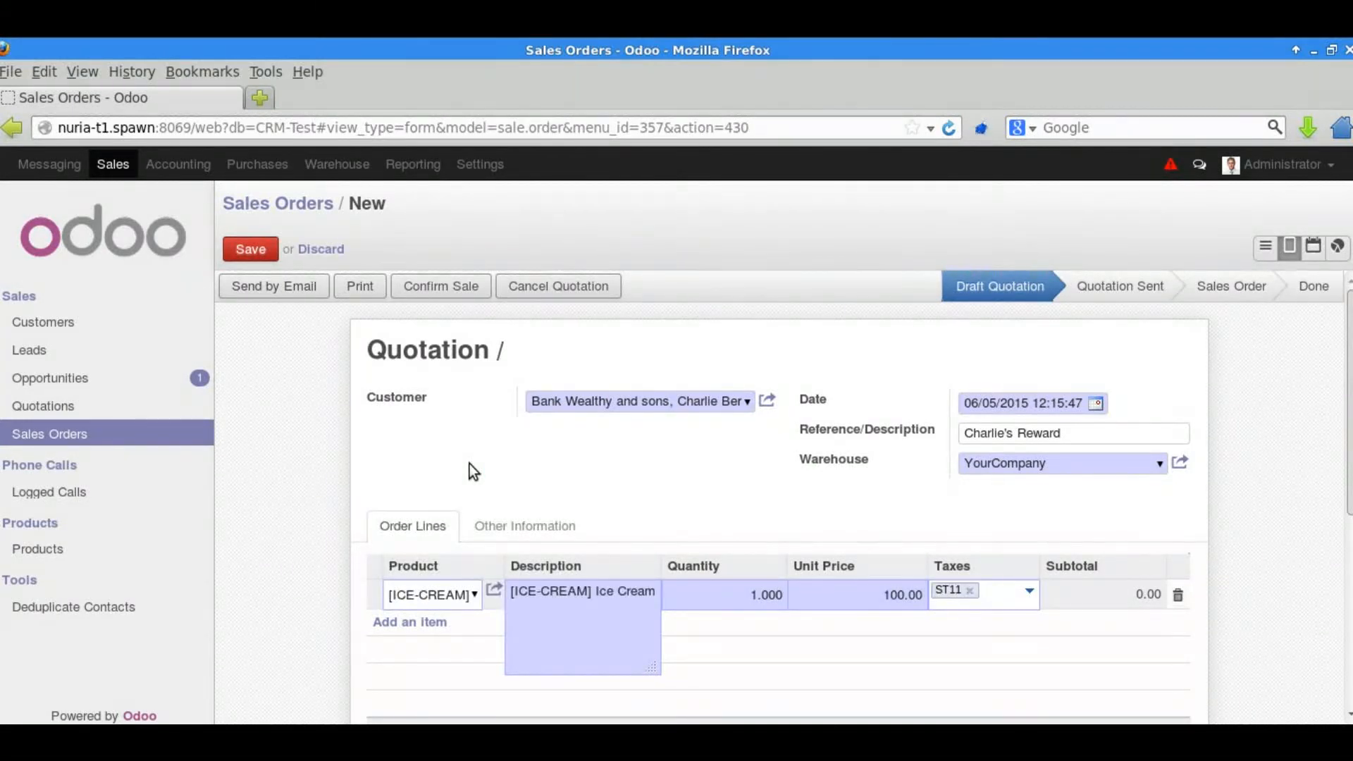
{"action": "left_click", "coordinate": [523, 526]}
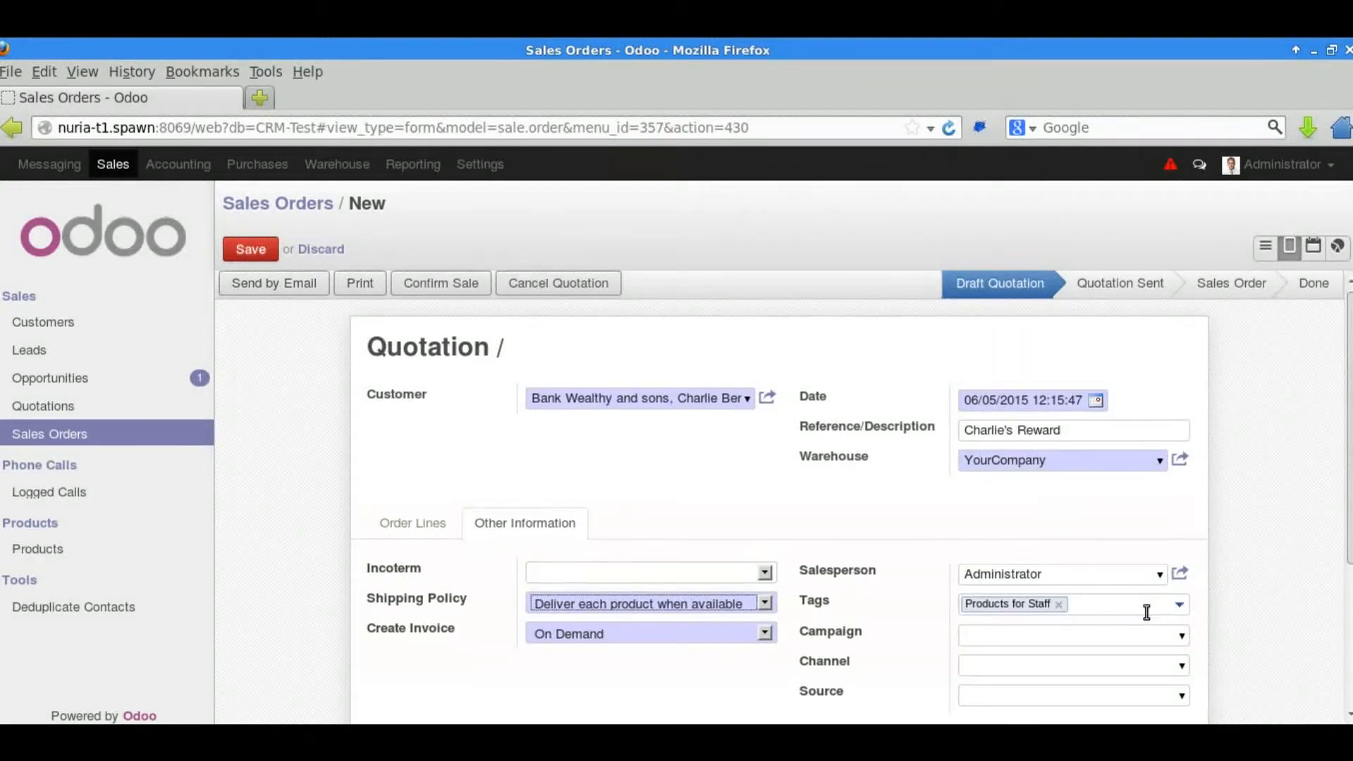
- Choose 30 Net Days as the Payment Term under Other Information
{"action": "scroll", "scroll_direction": "down", "scroll_amount": 3}
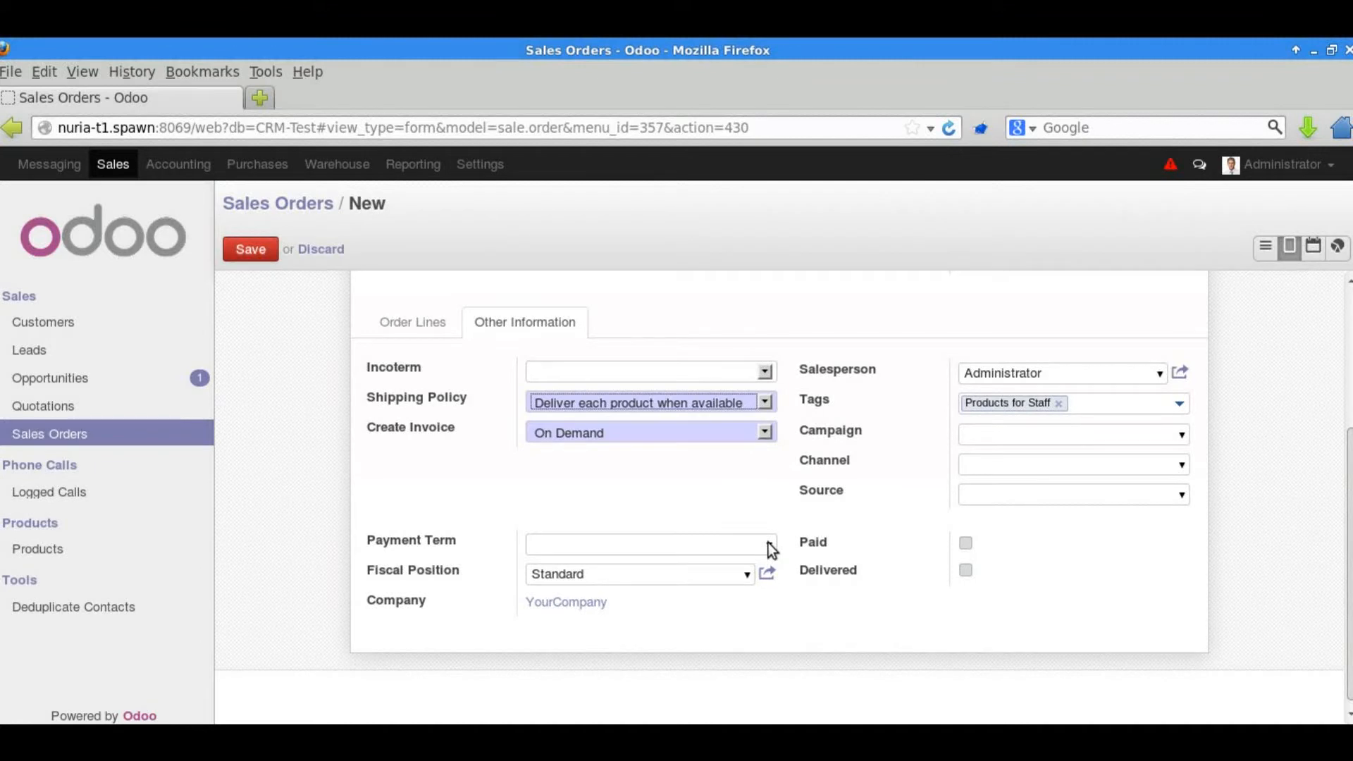
{"action": "left_click", "coordinate": [649, 542]}
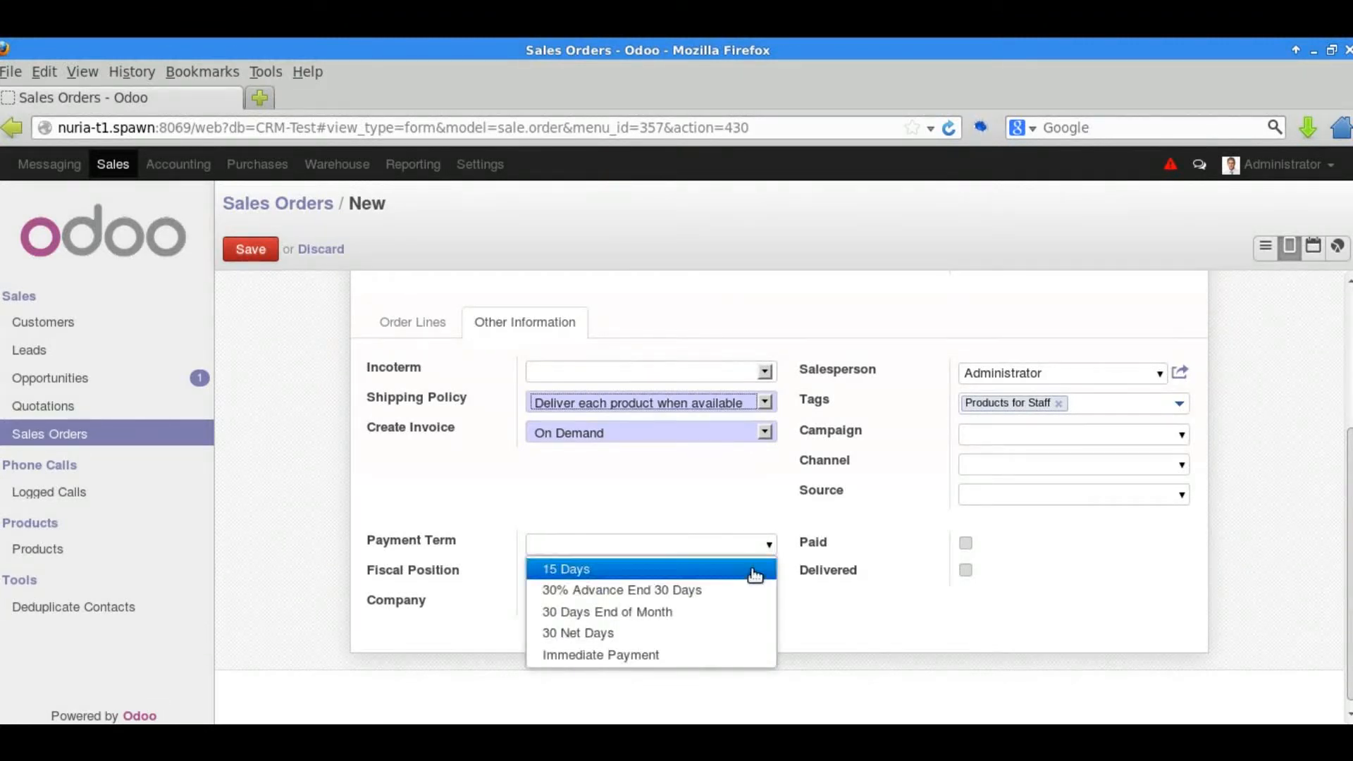
{"action": "left_click", "coordinate": [577, 633]}
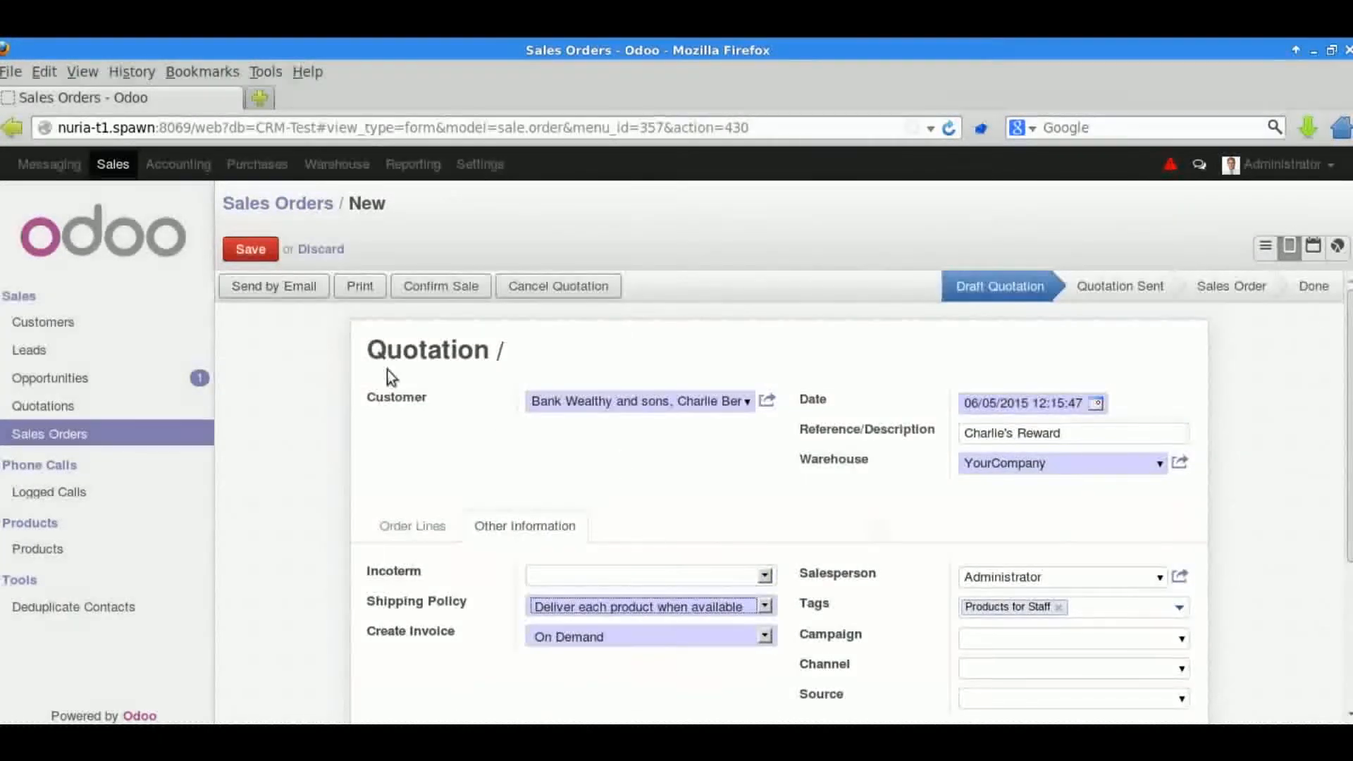
- Save and confirm SO013, then return to the list showing it as Sale to Invoice at 120.00
{"action": "left_click", "coordinate": [250, 249]}
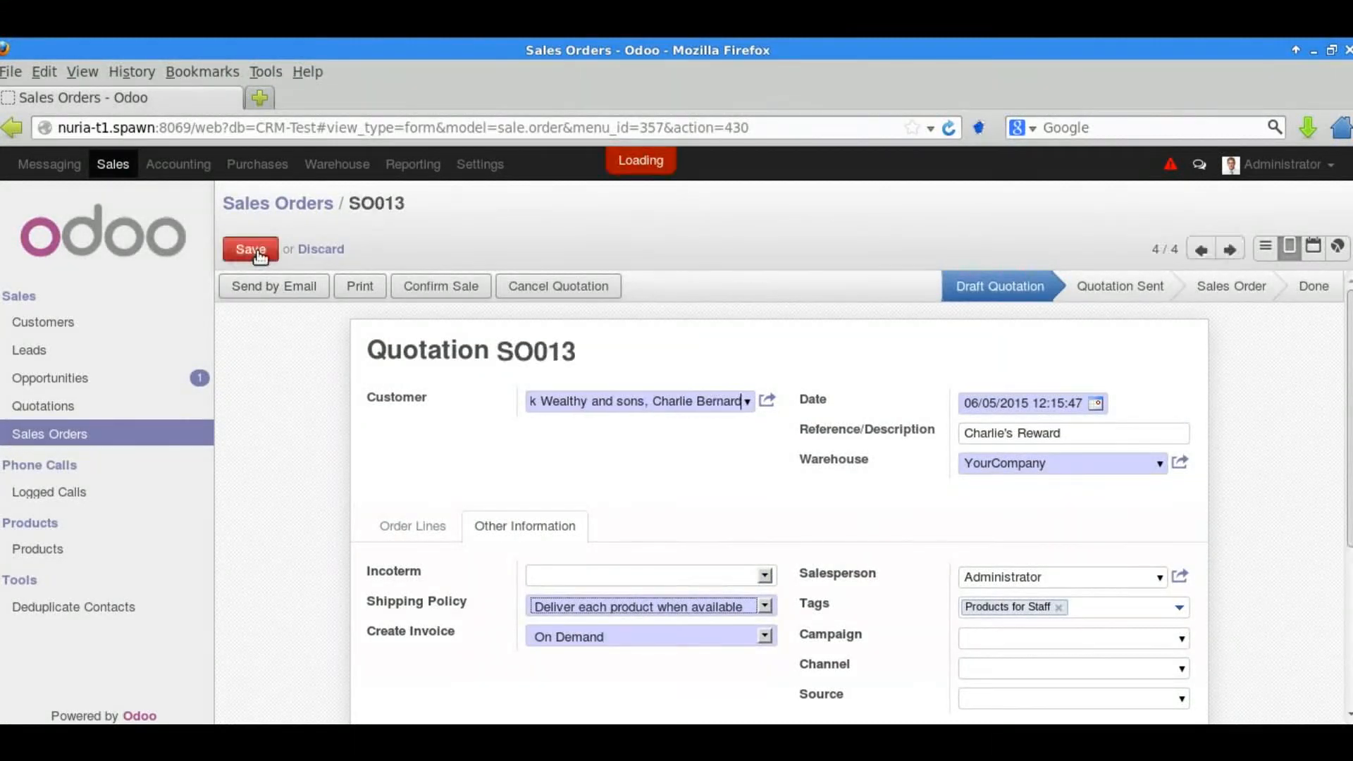
{"action": "left_click", "coordinate": [251, 250]}
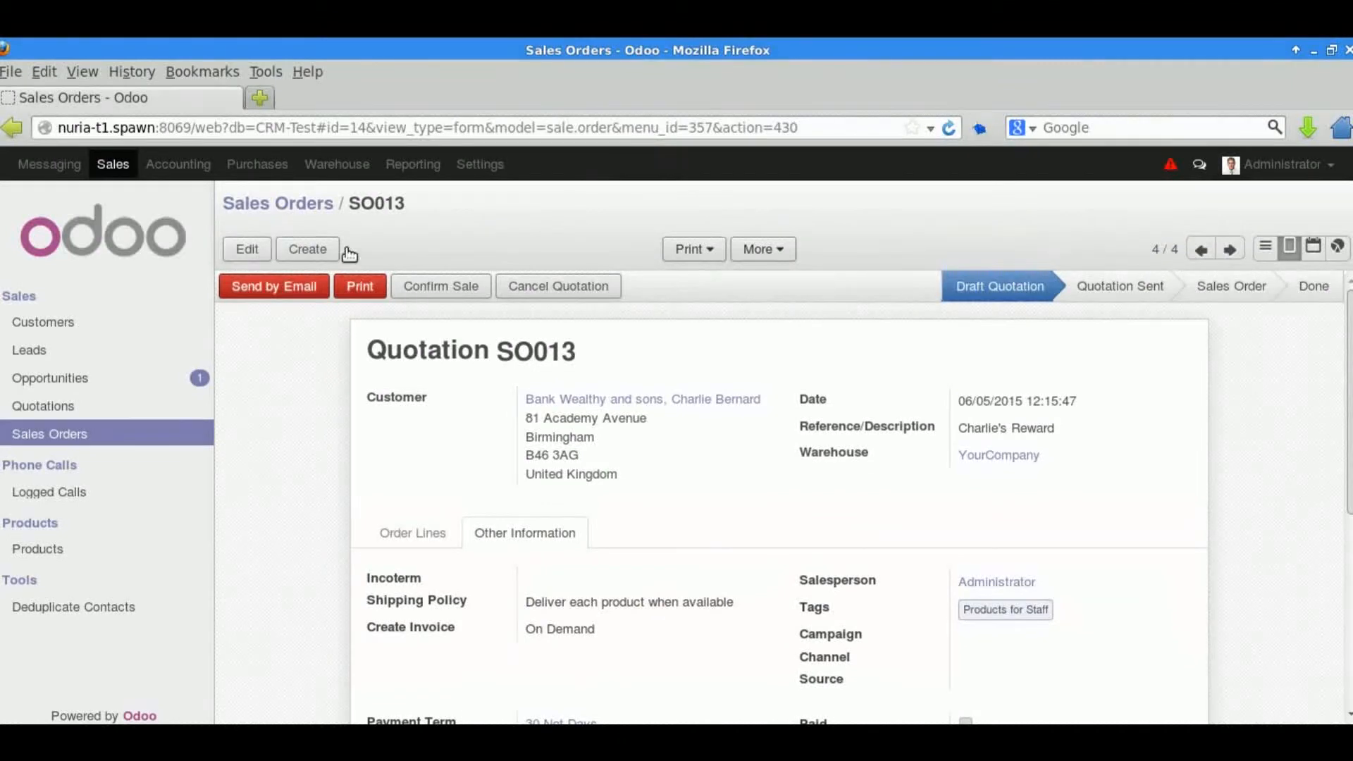
{"action": "left_click", "coordinate": [439, 285]}
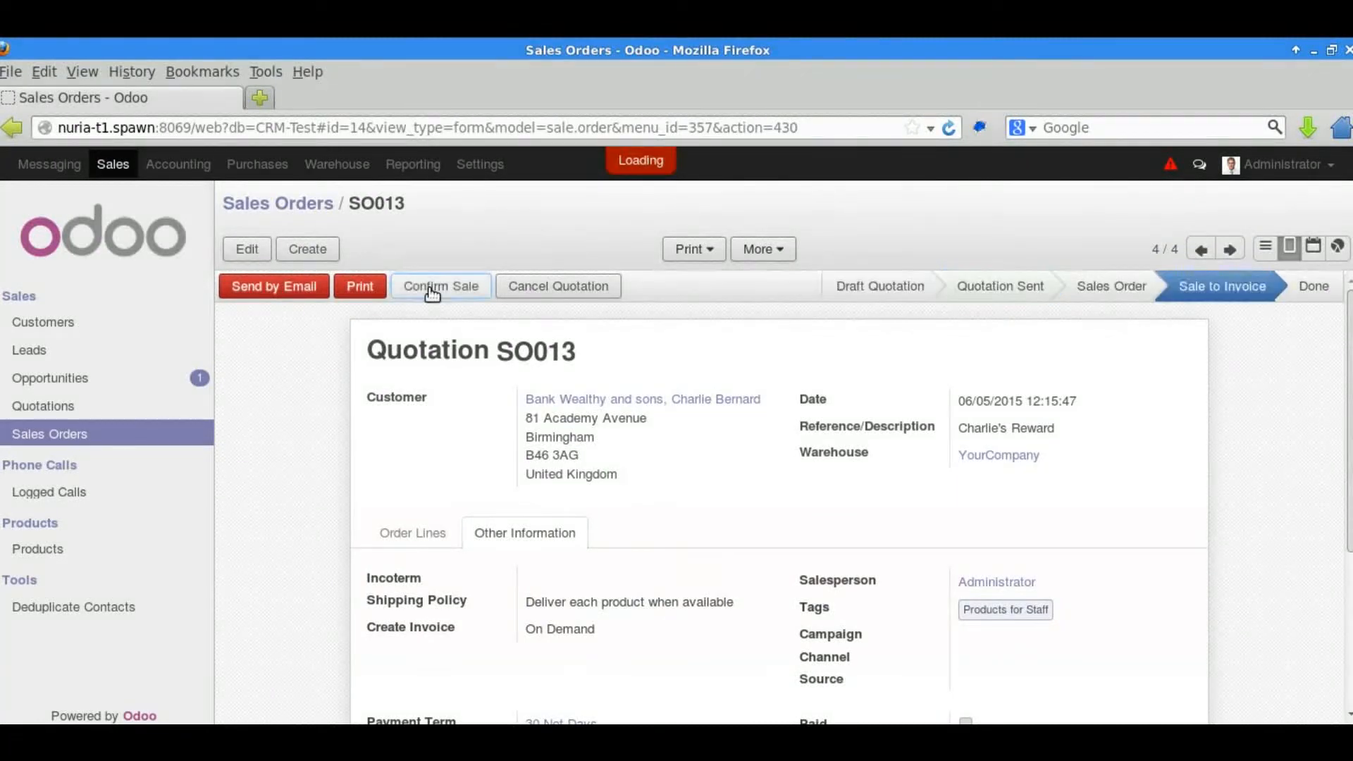
{"action": "left_click", "coordinate": [439, 286]}
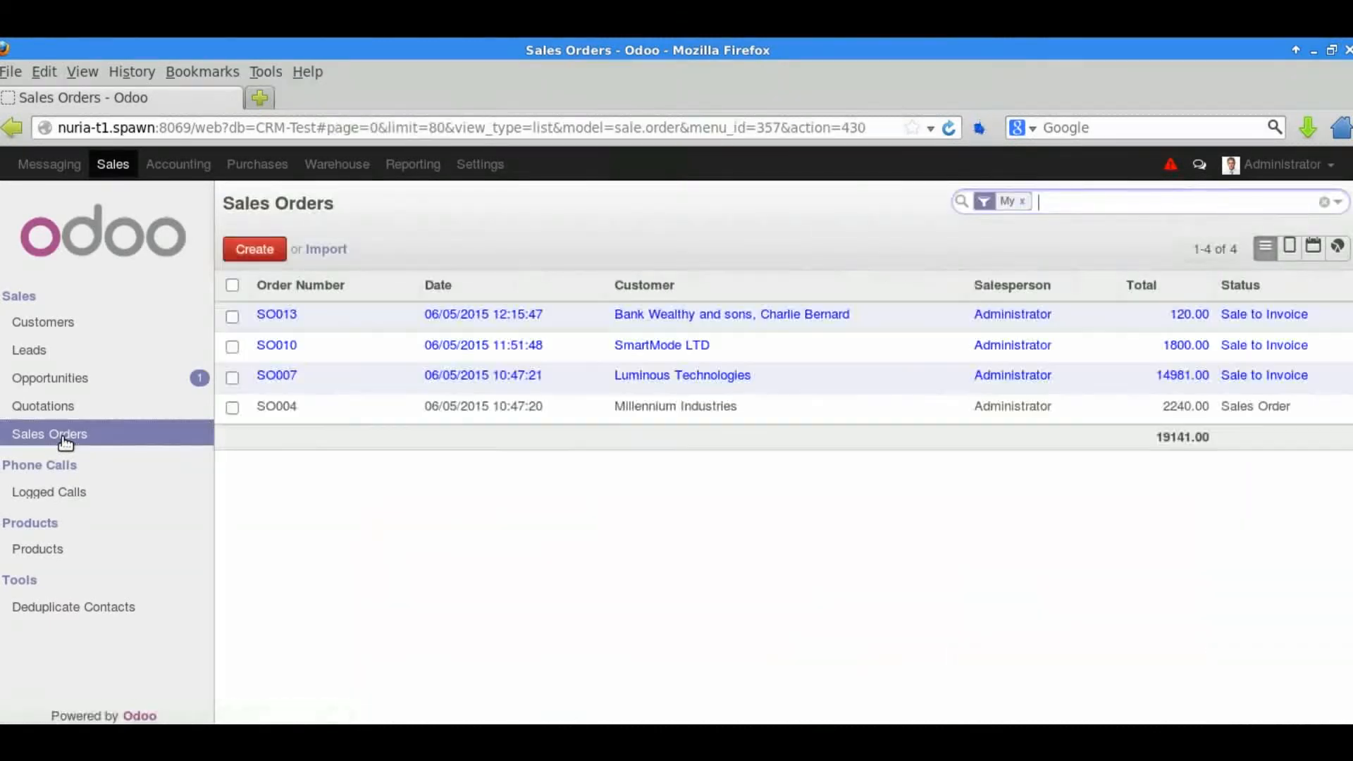
- Open the SO013 order and bring up its Create Invoice dialog
{"action": "left_click", "coordinate": [276, 314]}
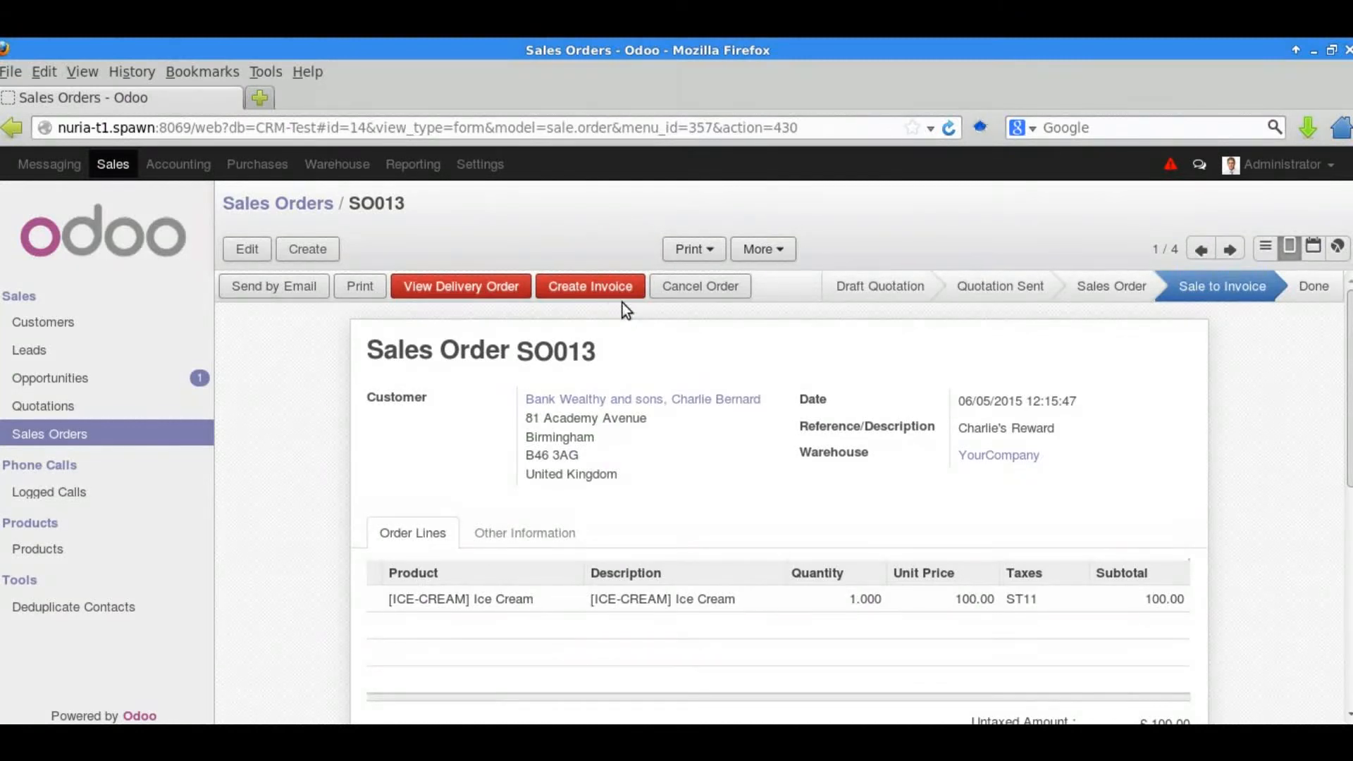
{"action": "left_click", "coordinate": [589, 285]}
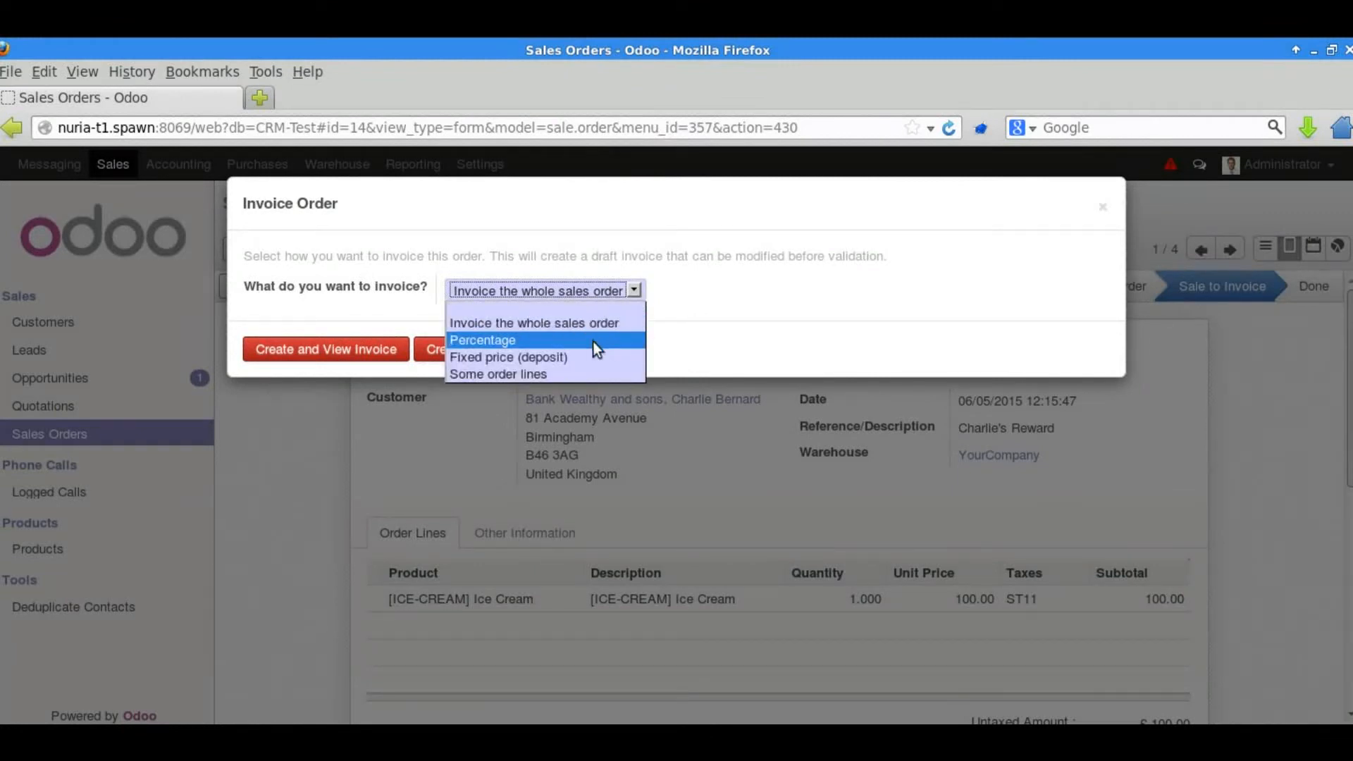
{"action": "mouse_move", "coordinate": [587, 358]}
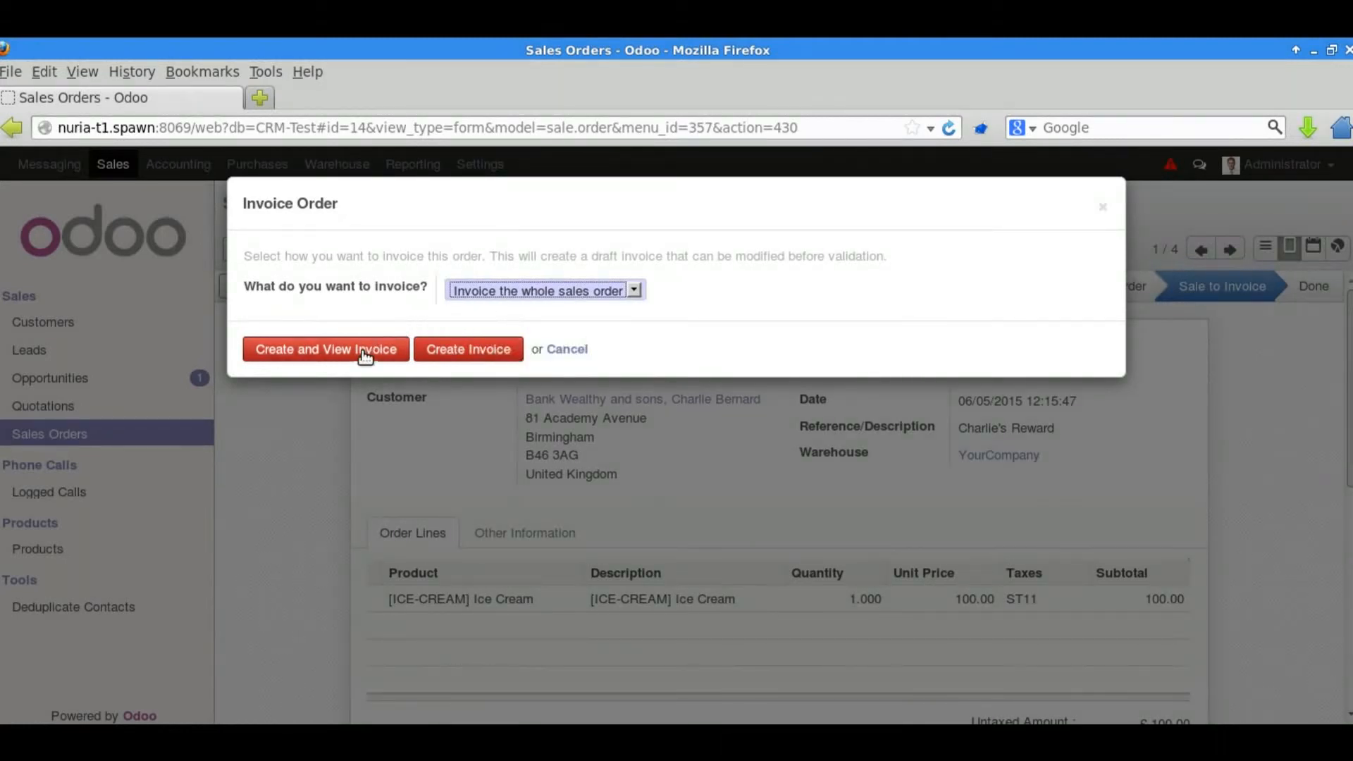
- Create and view an invoice covering the whole sales order
{"action": "left_click", "coordinate": [325, 348]}
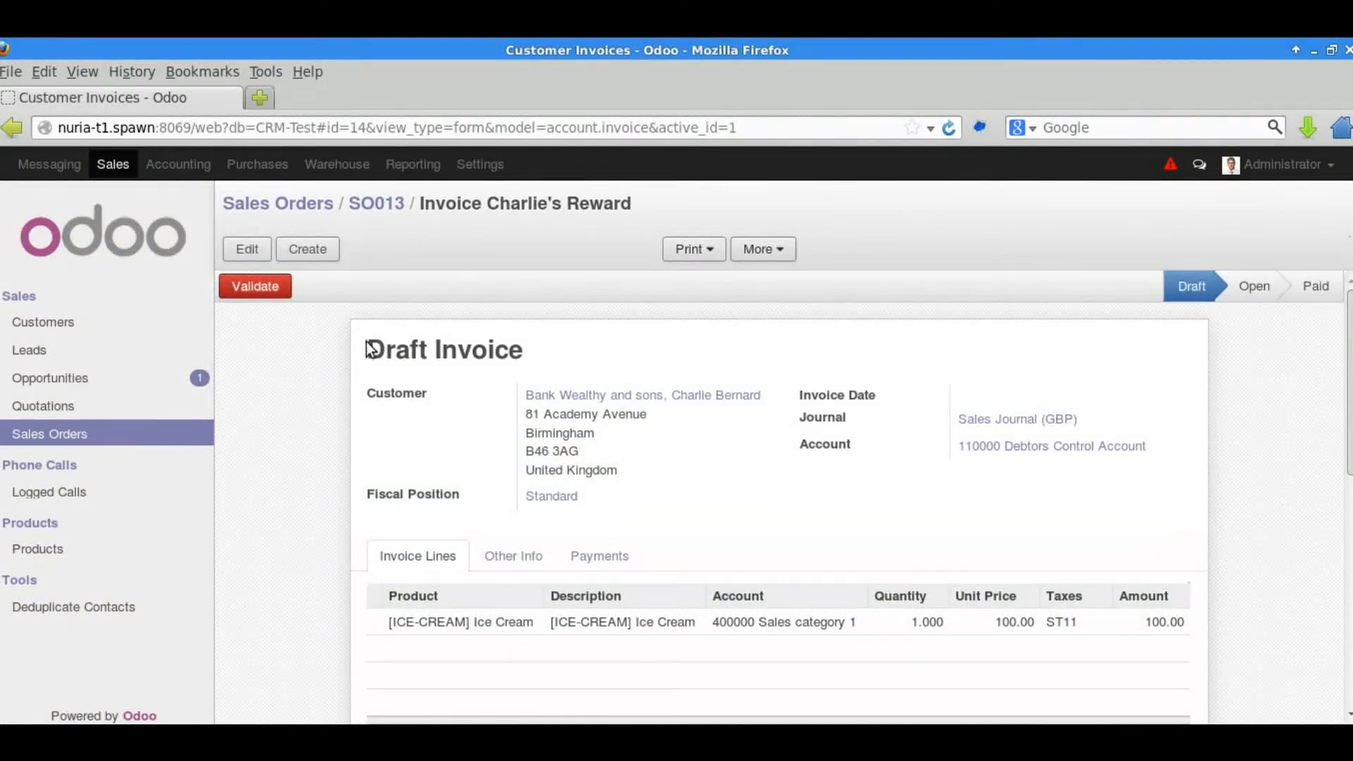
{"action": "mouse_move", "coordinate": [573, 458]}
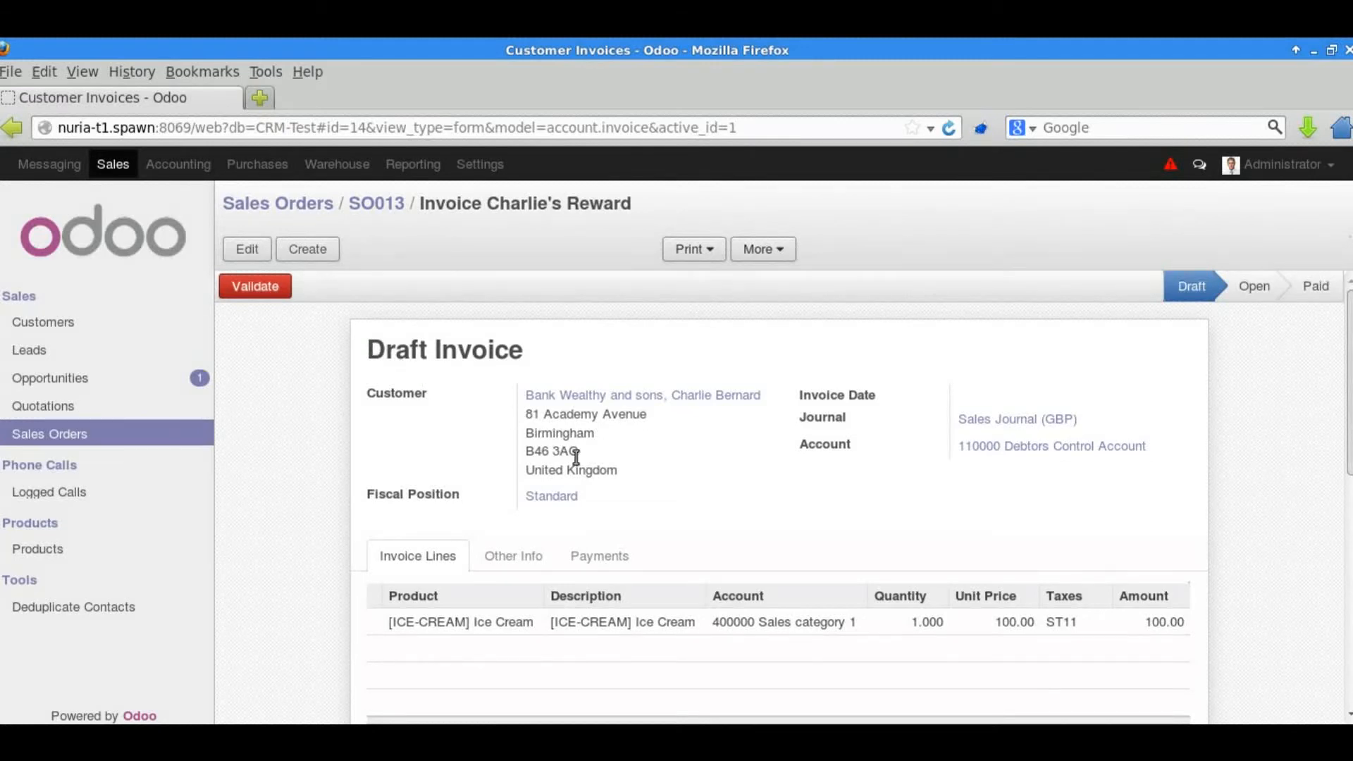
- Validate the Charlie's Reward draft invoice so it opens as SAJ/2015/0001
{"action": "scroll", "scroll_direction": "down", "scroll_amount": 3}
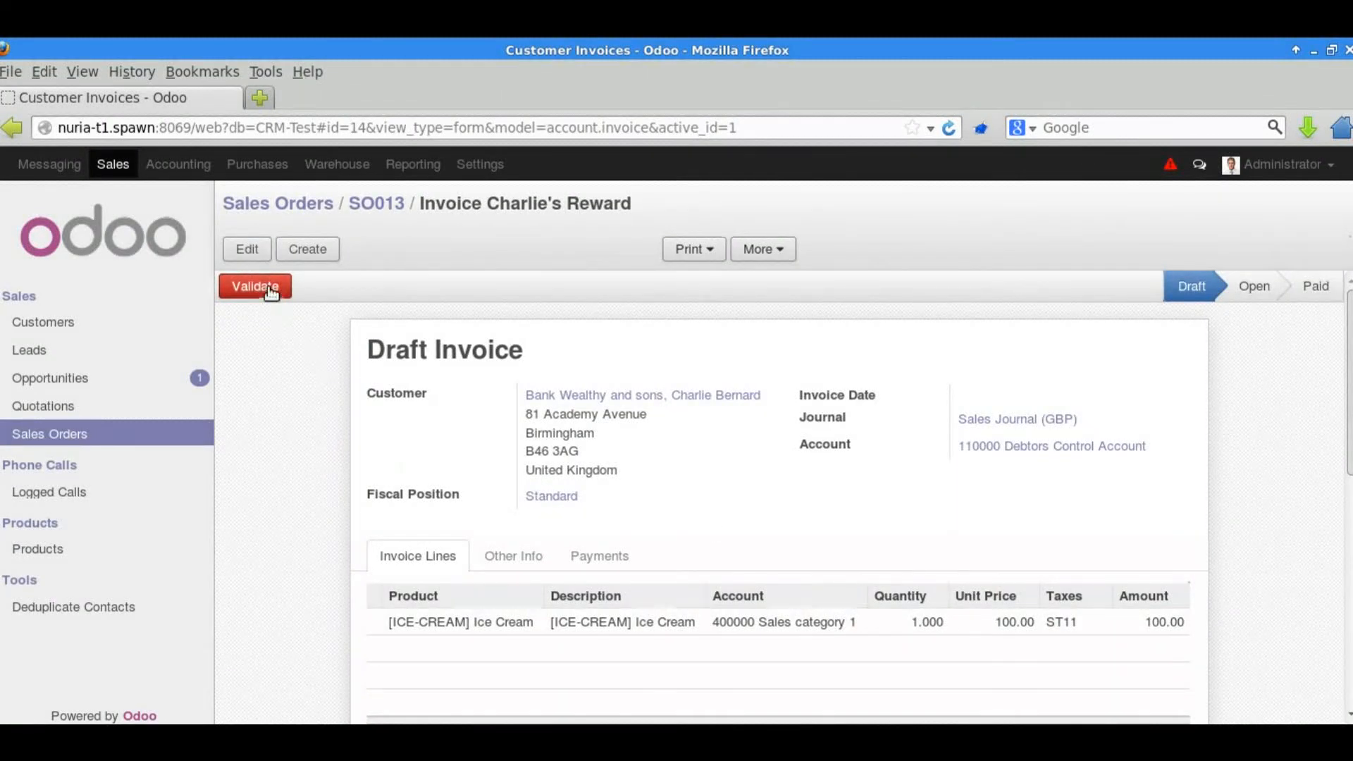
{"action": "left_click", "coordinate": [253, 285]}
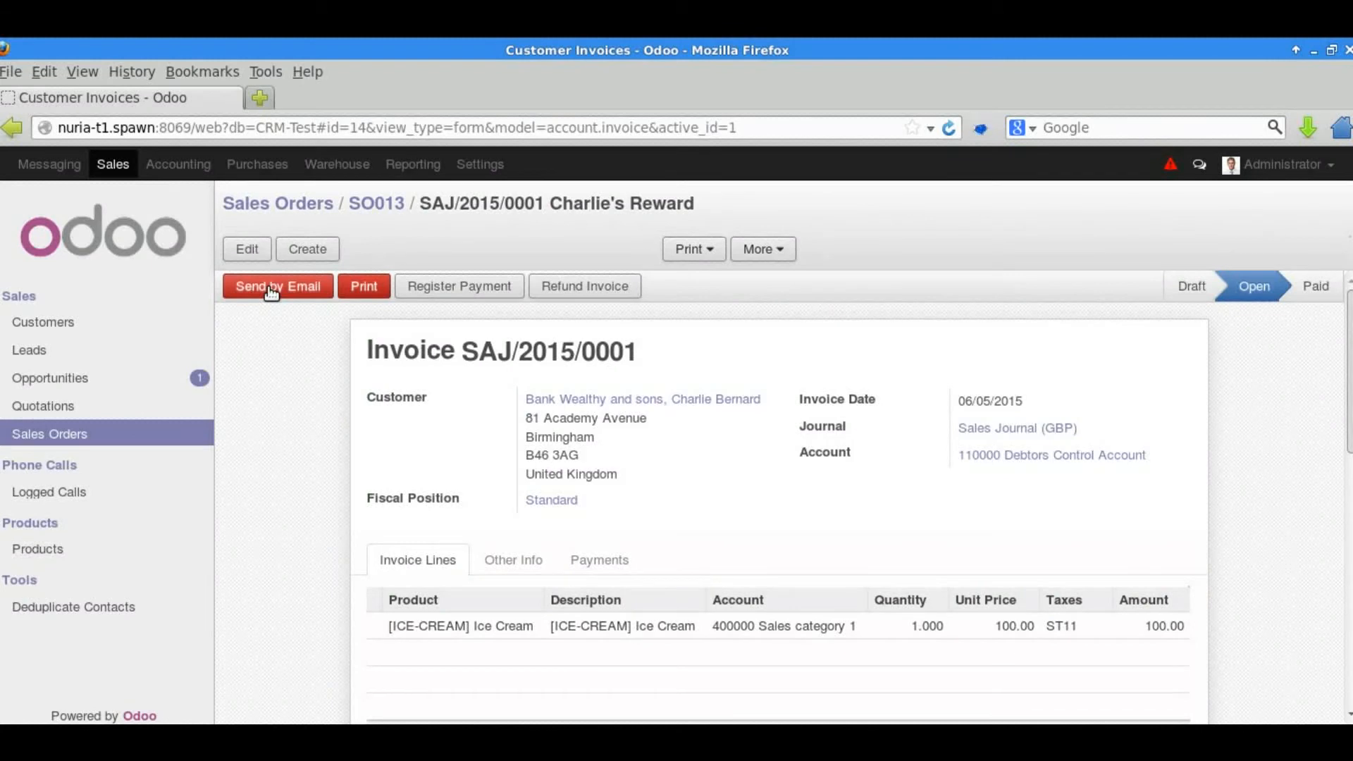
{"action": "mouse_move", "coordinate": [509, 224]}
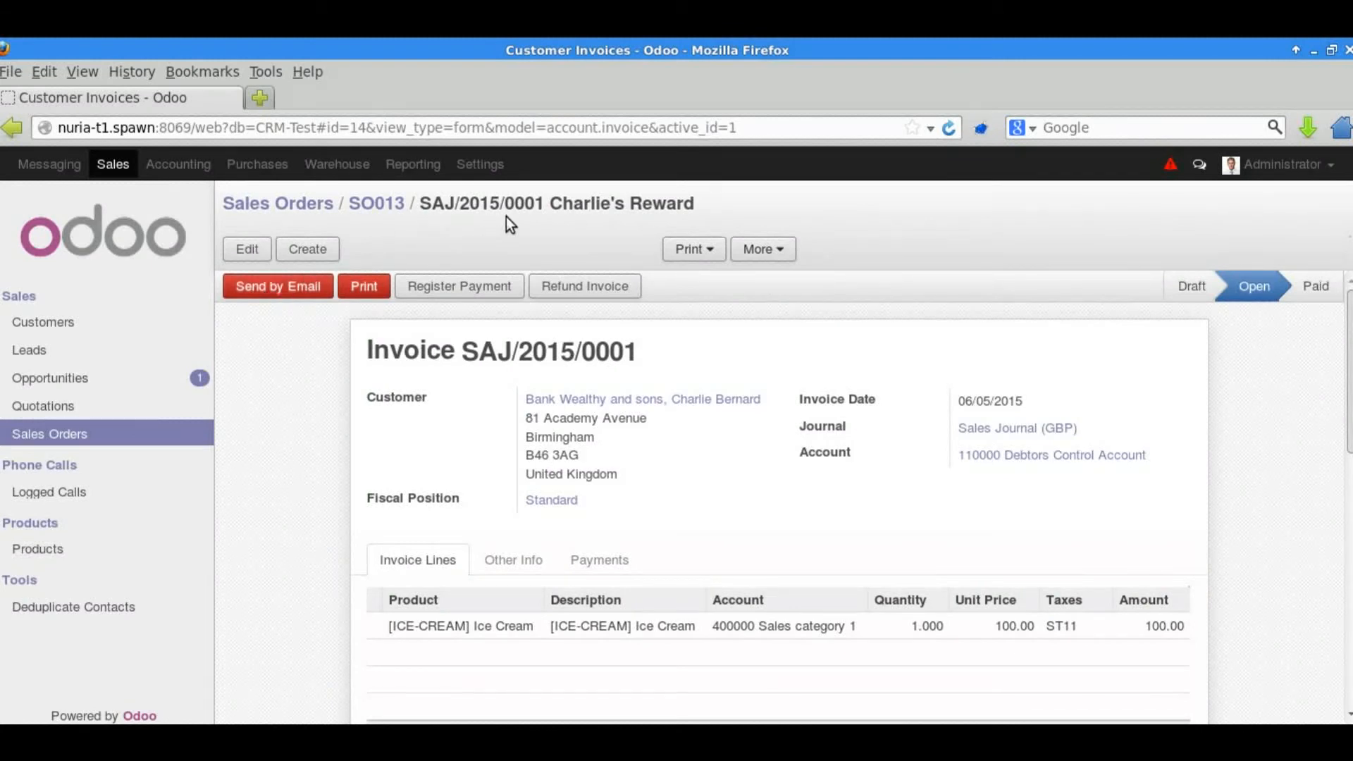
{"action": "mouse_move", "coordinate": [178, 164]}
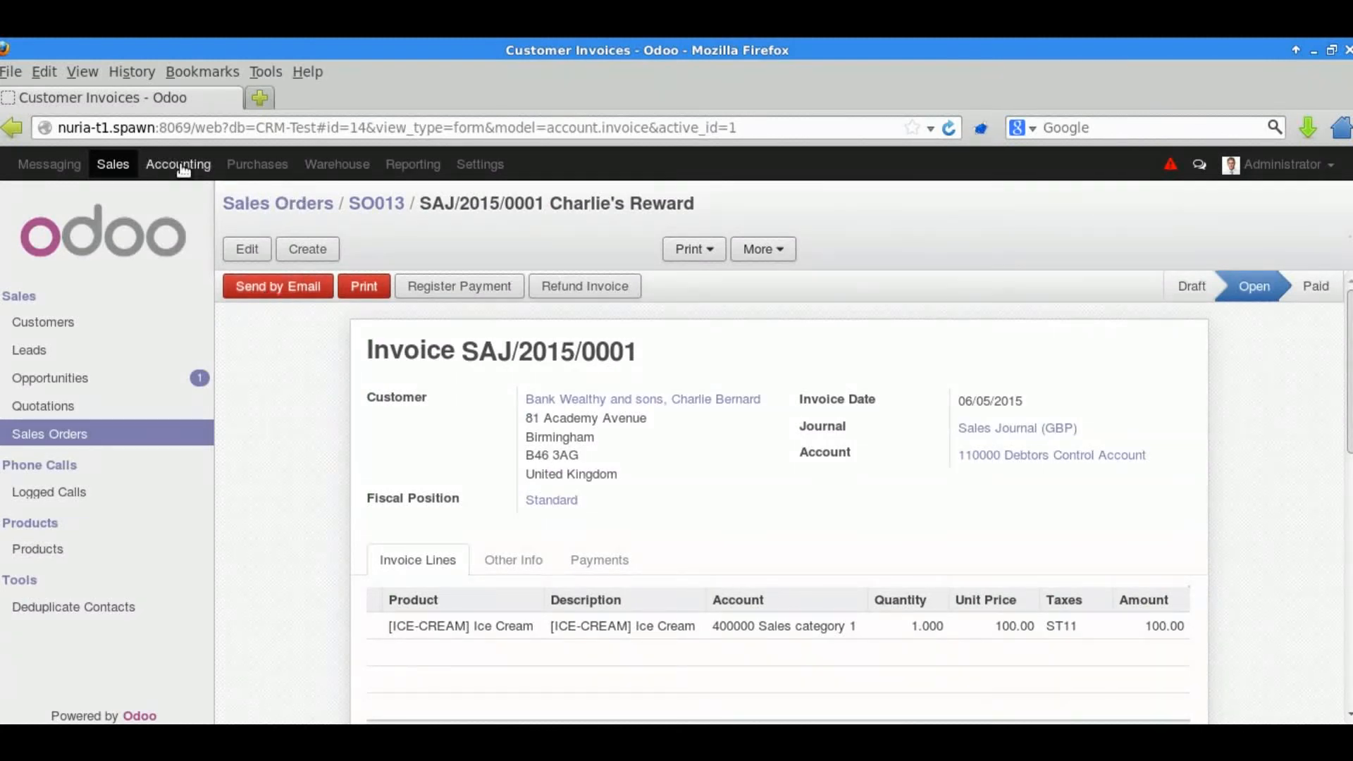
- Open Accounting's customer invoices and reopen the Open invoice SAJ/2015/0001
{"action": "left_click", "coordinate": [178, 164]}
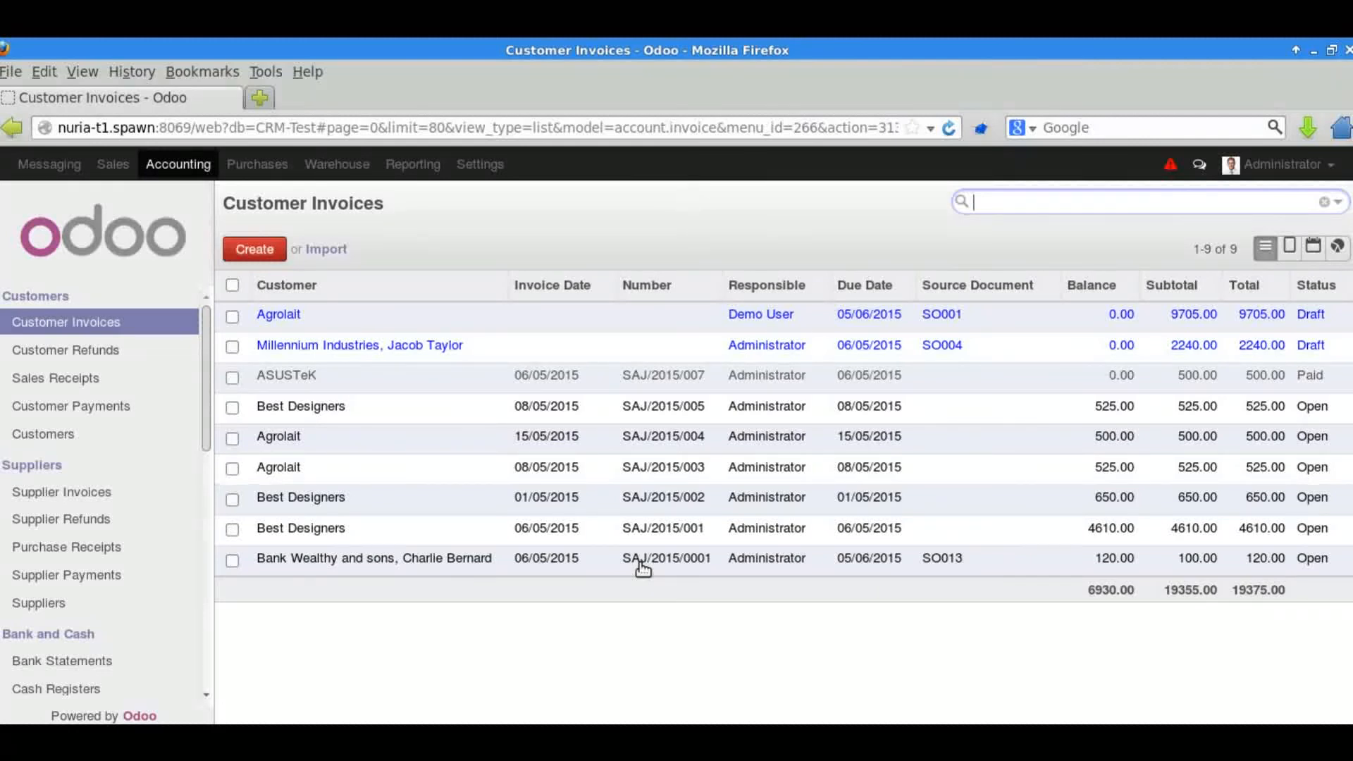
{"action": "mouse_move", "coordinate": [919, 580]}
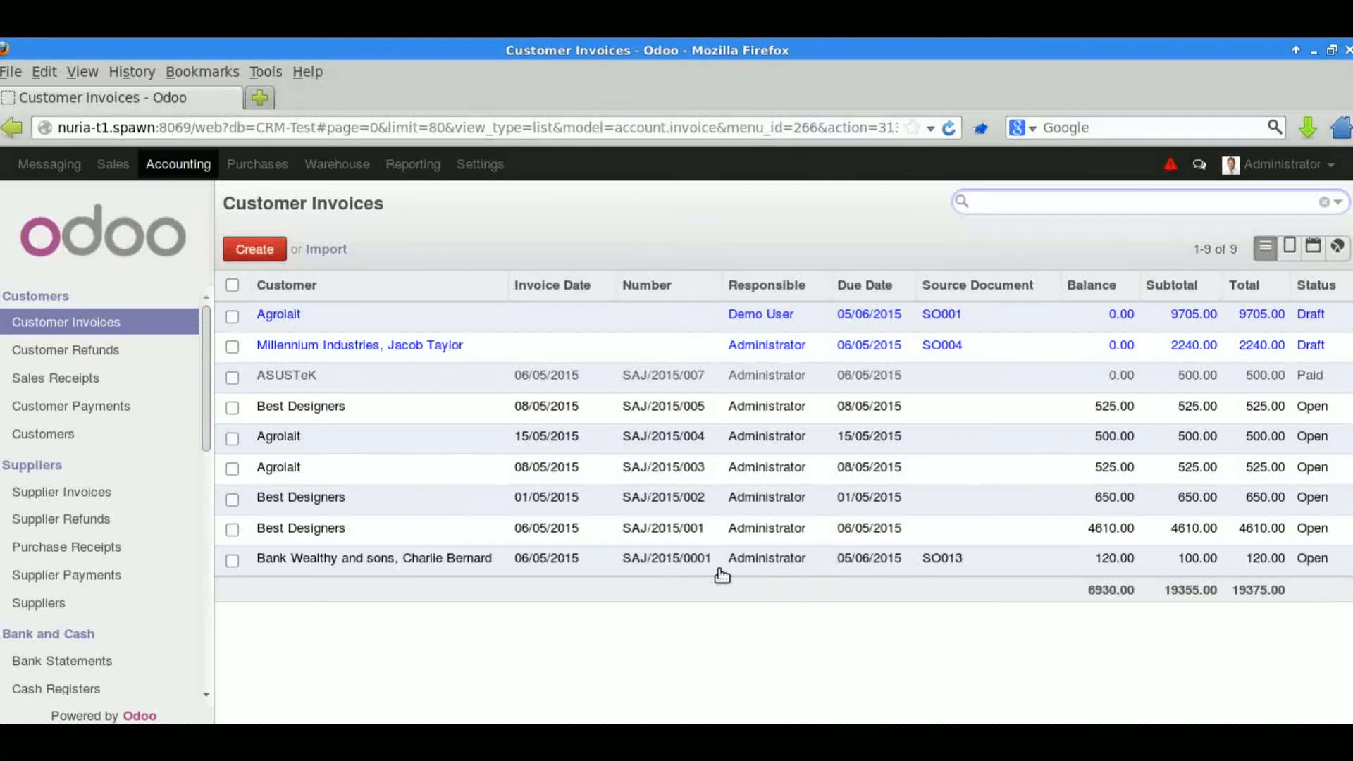
{"action": "left_click", "coordinate": [373, 557]}
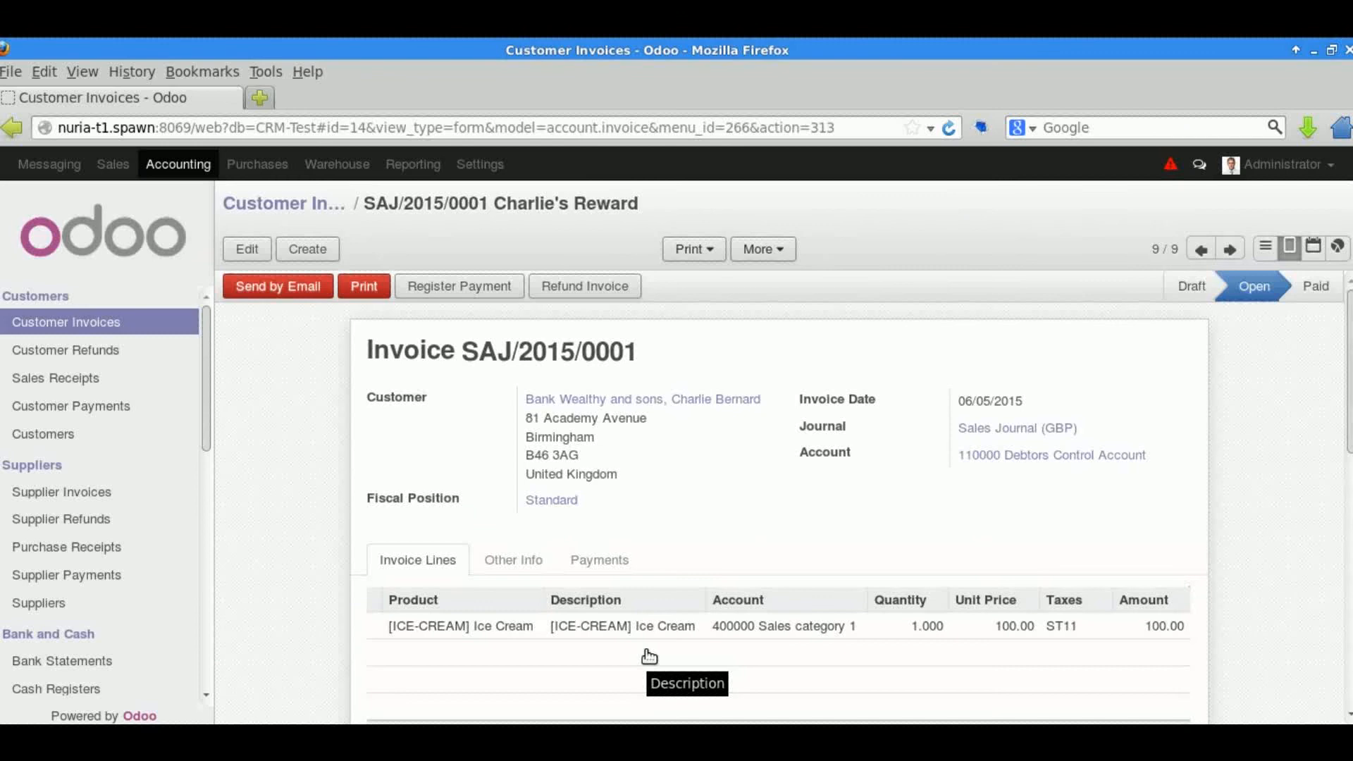
{"action": "mouse_move", "coordinate": [481, 322]}
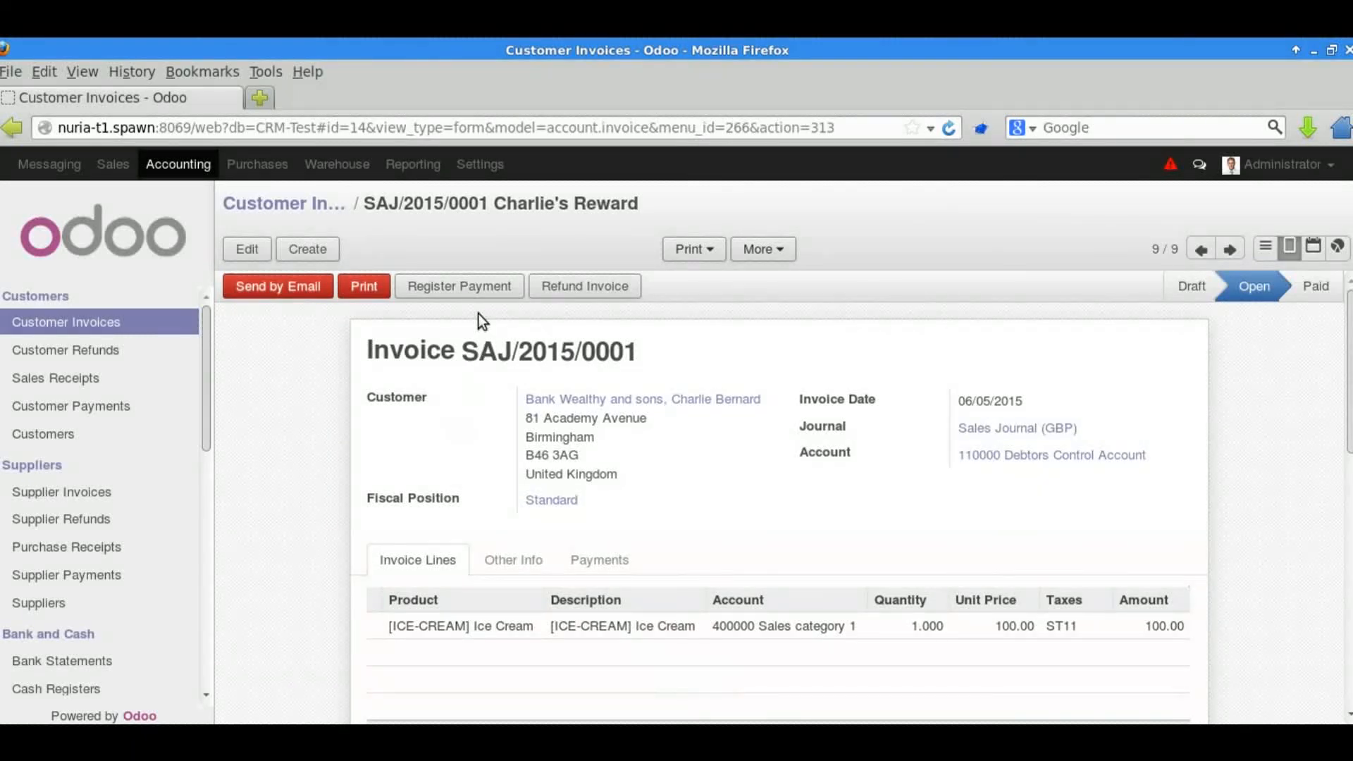